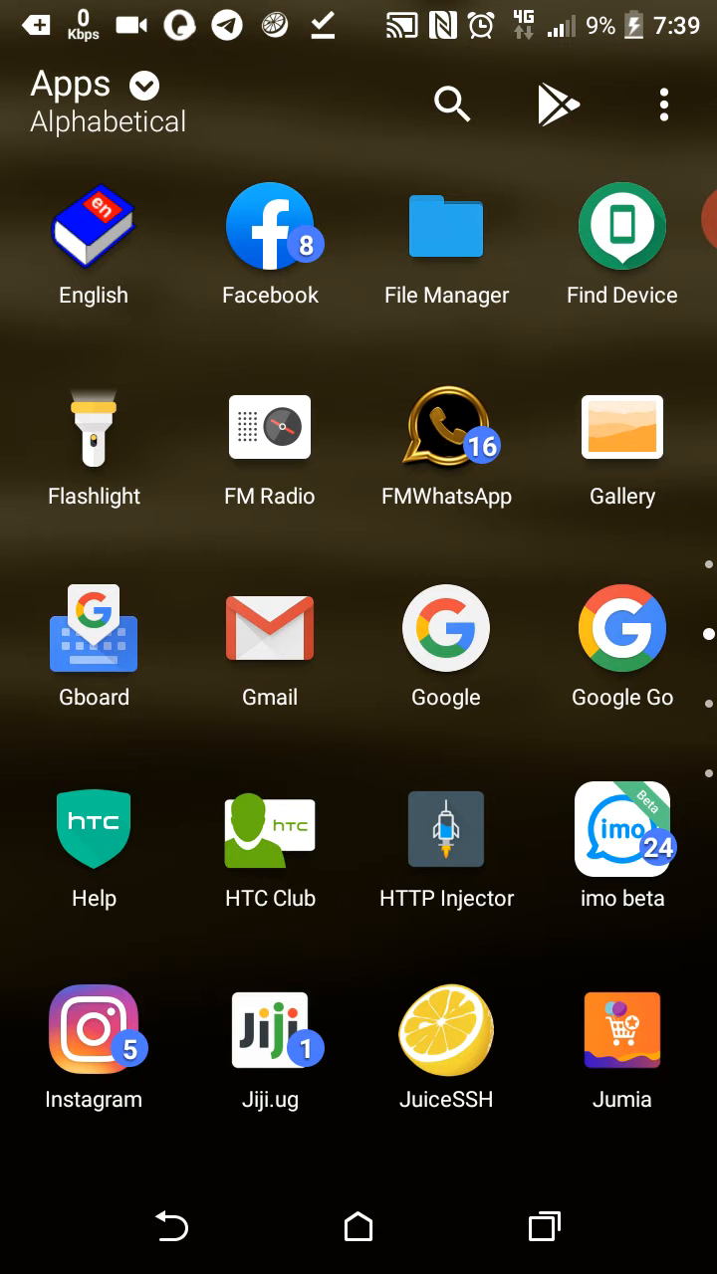
Launch JuiceSSH from the app drawer to reach the connections list
left_click(446, 1031)
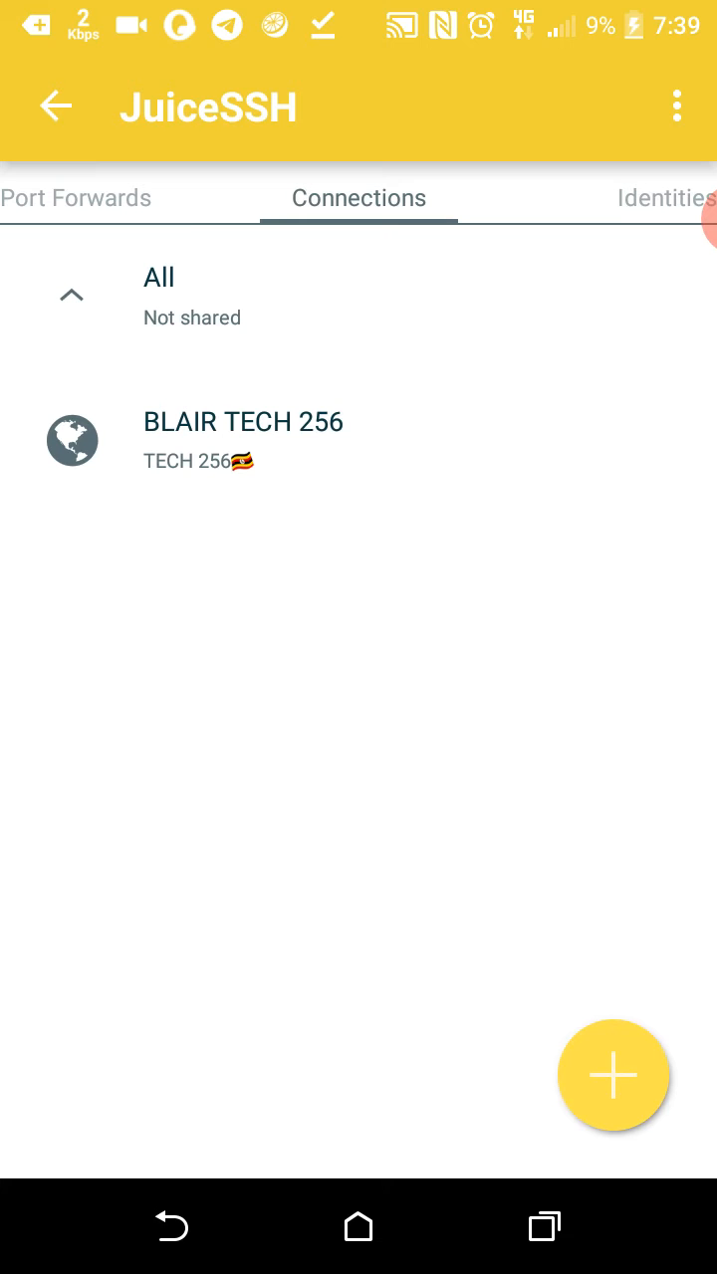
Start a new SSH connection nicknamed TECH 256 and bring up recent apps for server details
left_click(613, 1075)
type("TECH 256")
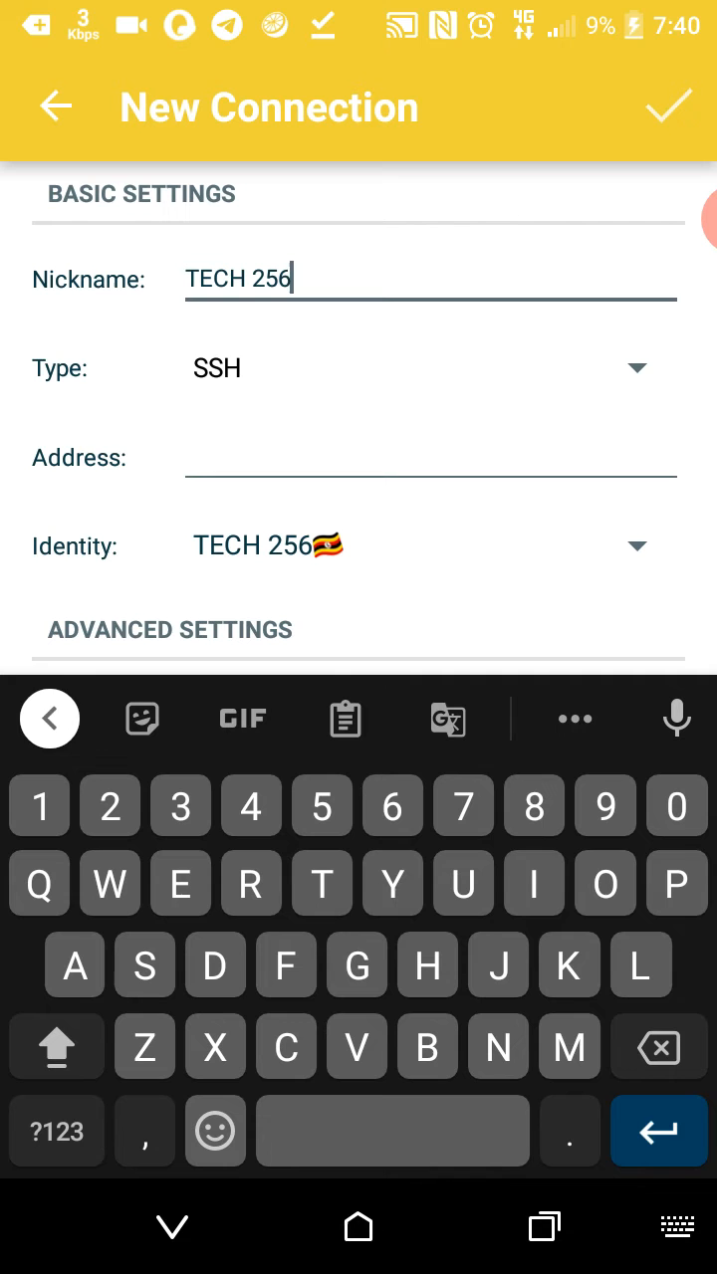
left_click(430, 458)
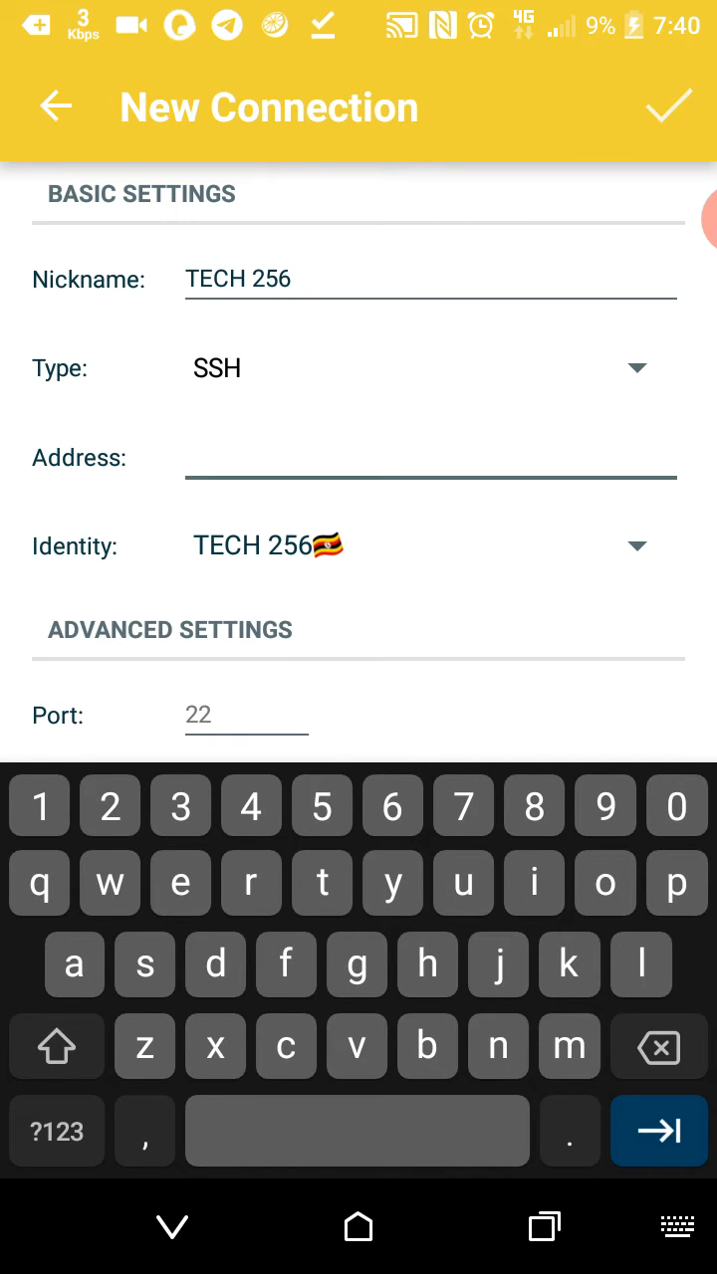
left_click(430, 457)
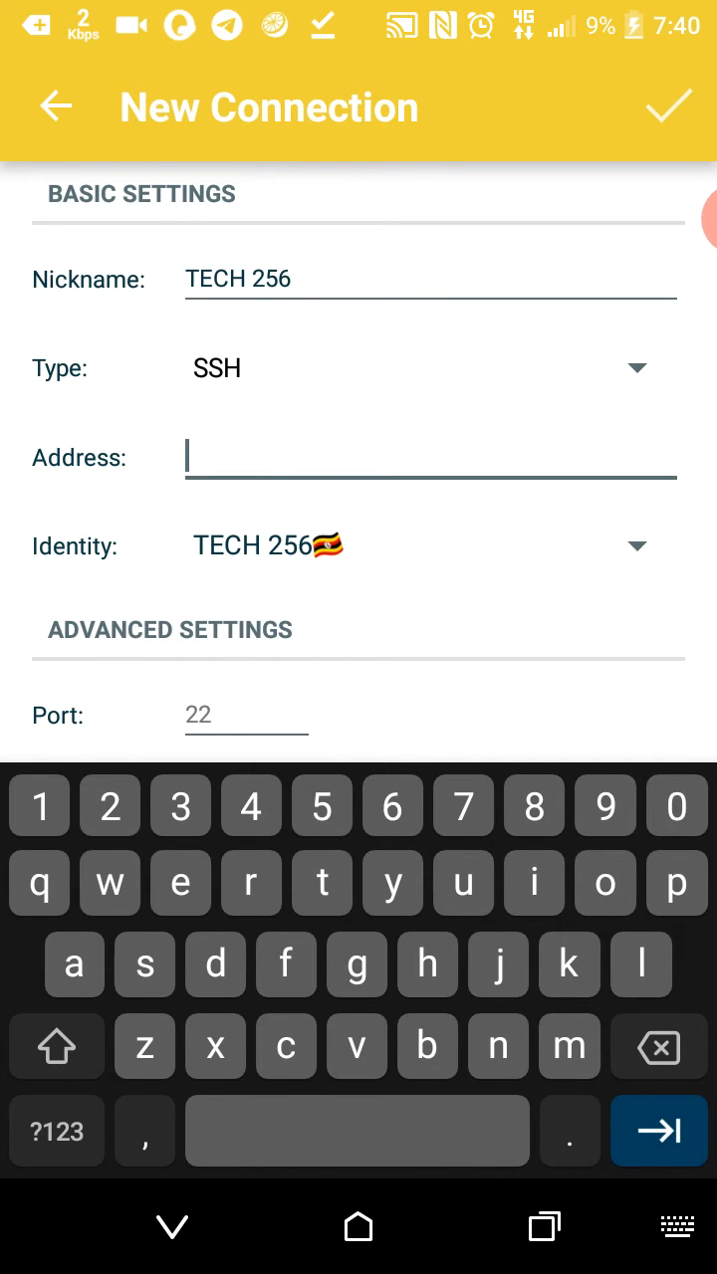
left_click(544, 1227)
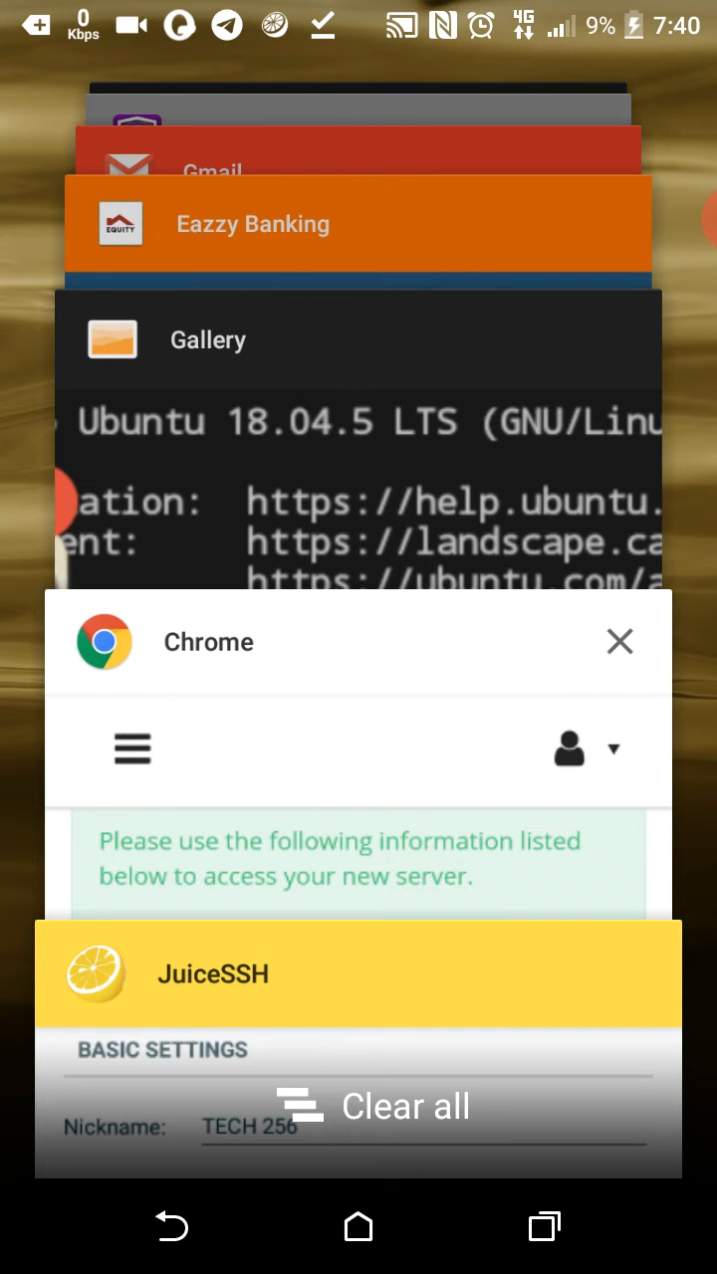
left_click(358, 637)
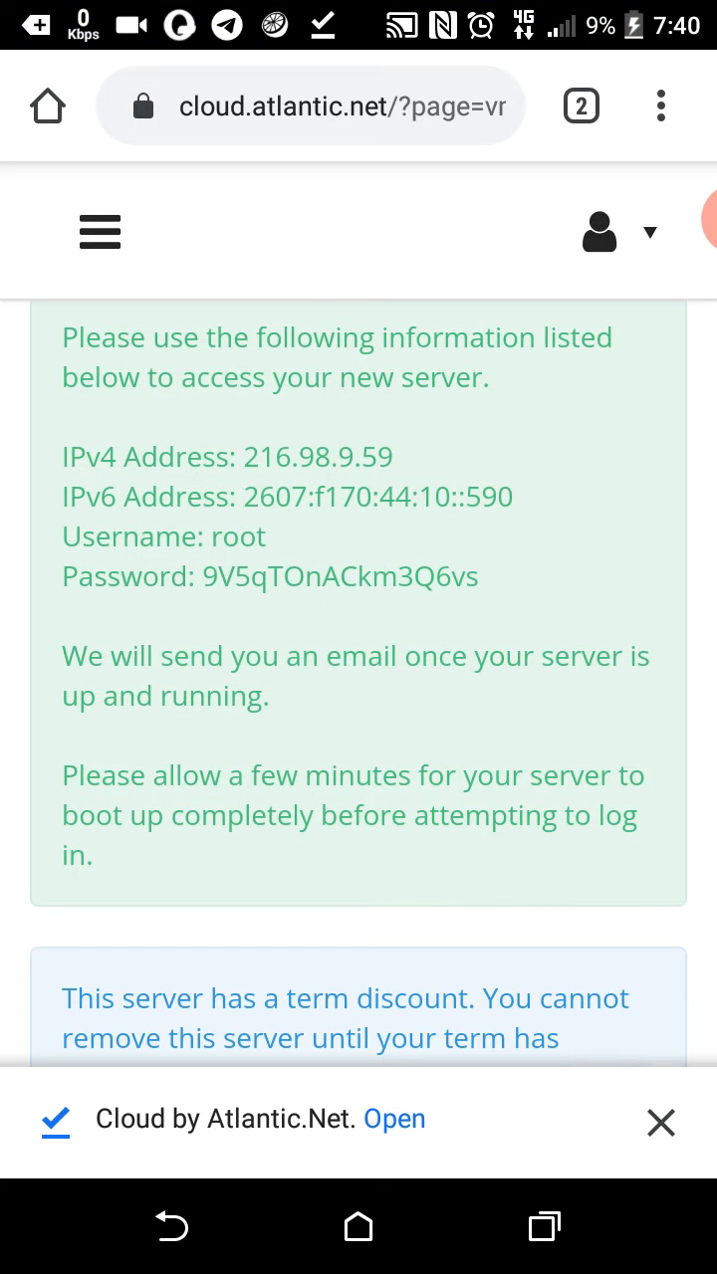
double_click(317, 458)
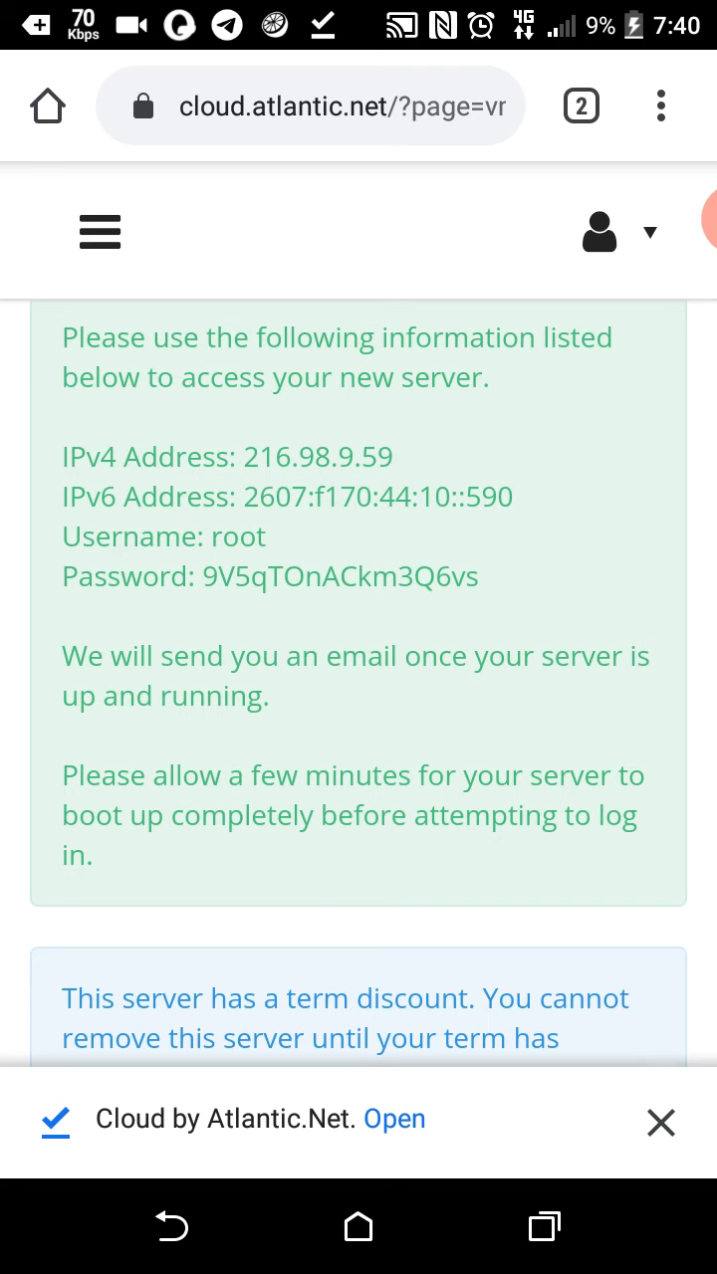
left_click(543, 1226)
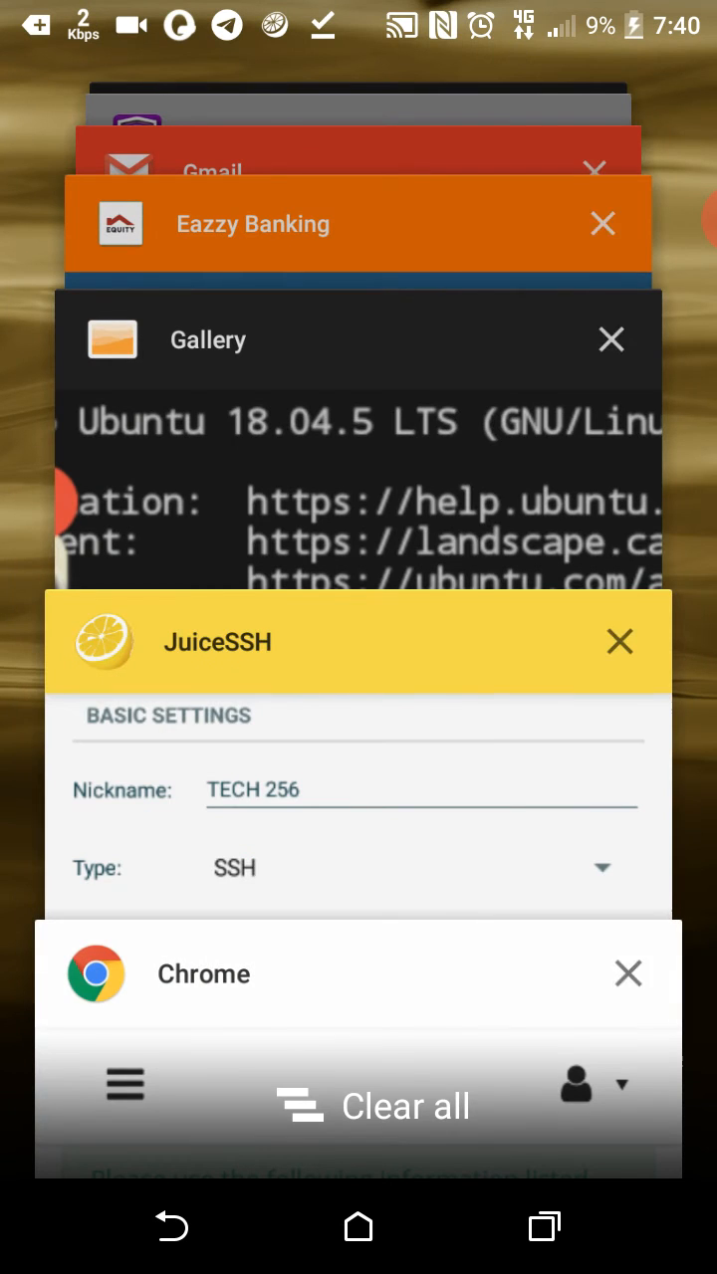
Give the connection address 216.98.9.59, port 22, and begin a new login identity
left_click(358, 641)
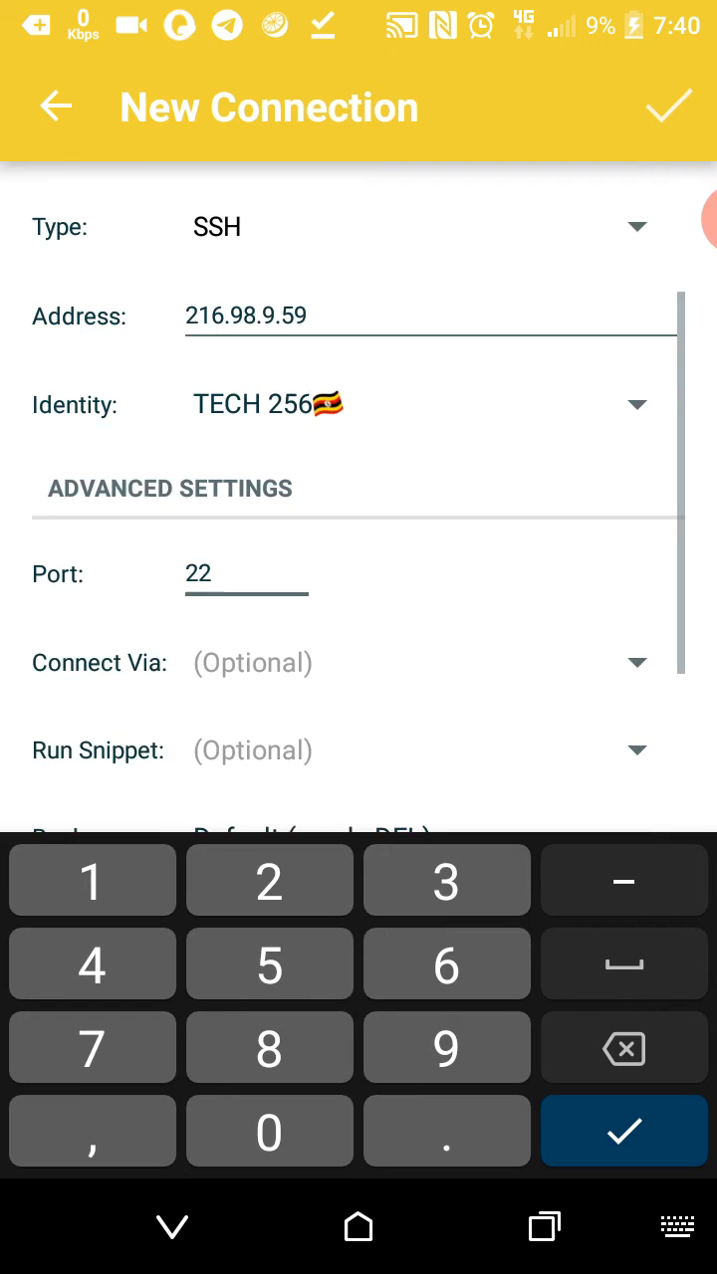
scroll("down", 3)
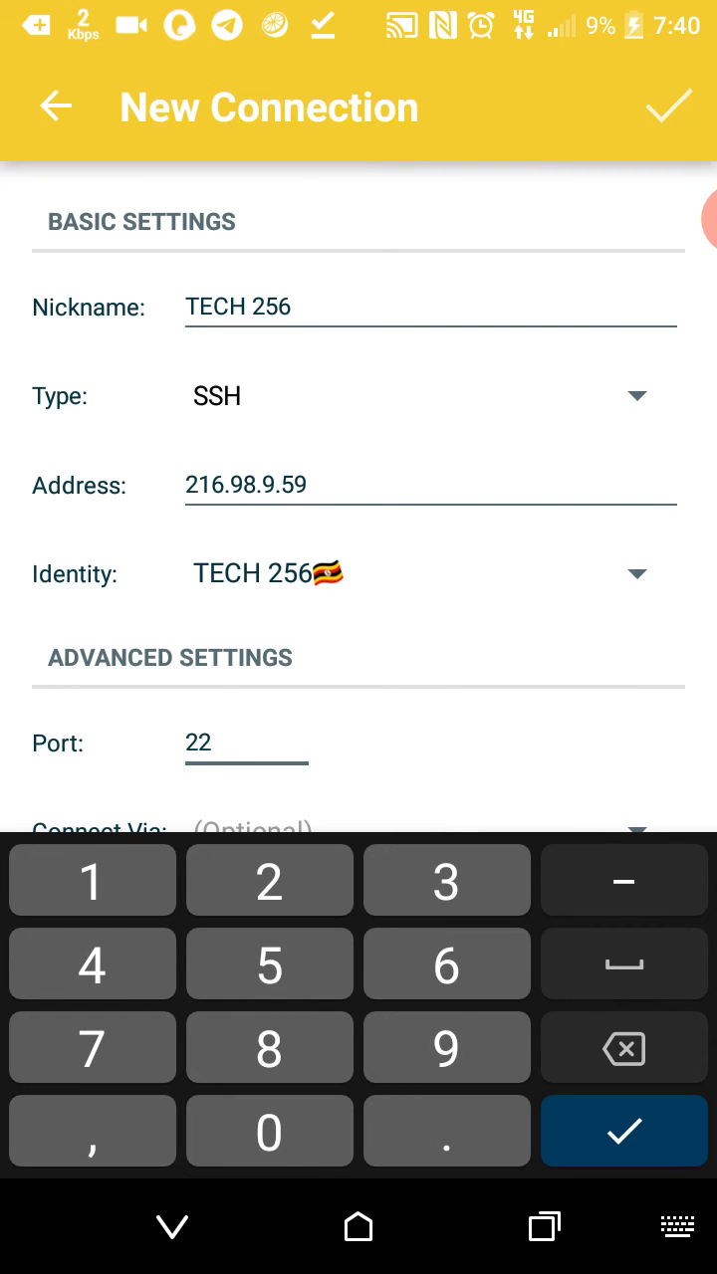
left_click(398, 573)
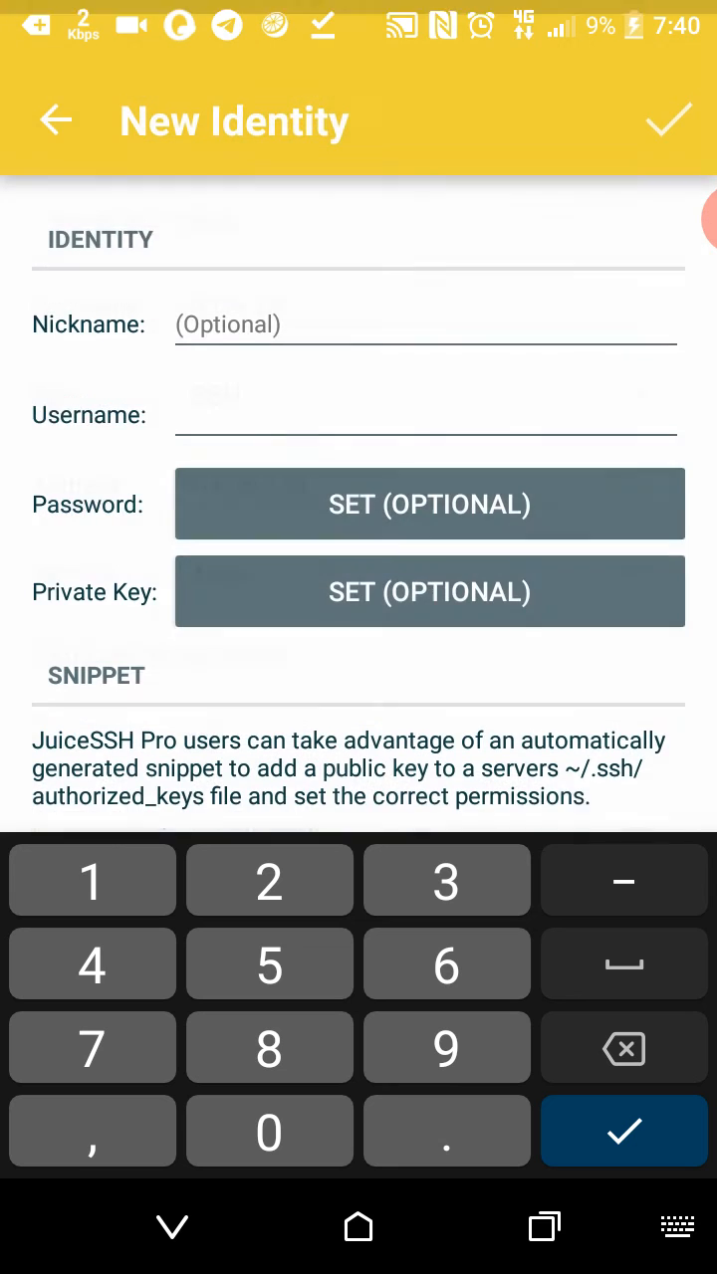
Leave the identity form and return to the connections list showing BLAIR TECH 256
left_click(426, 414)
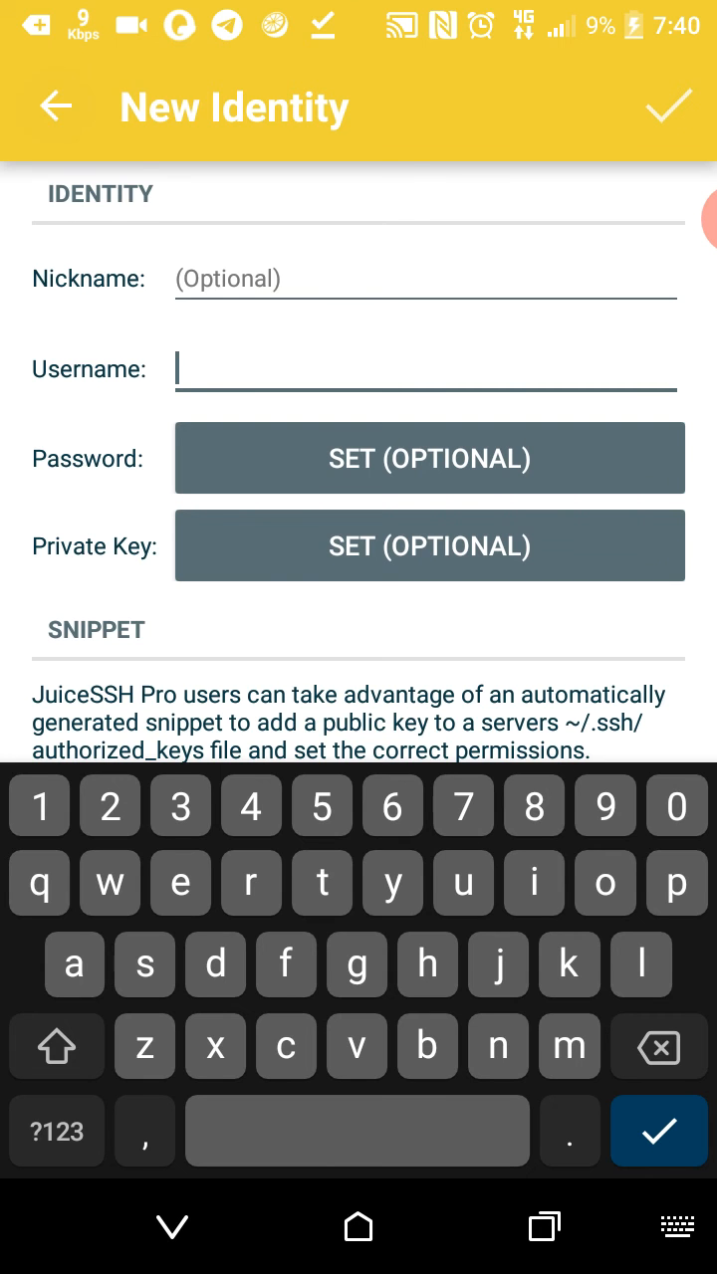
left_click(56, 107)
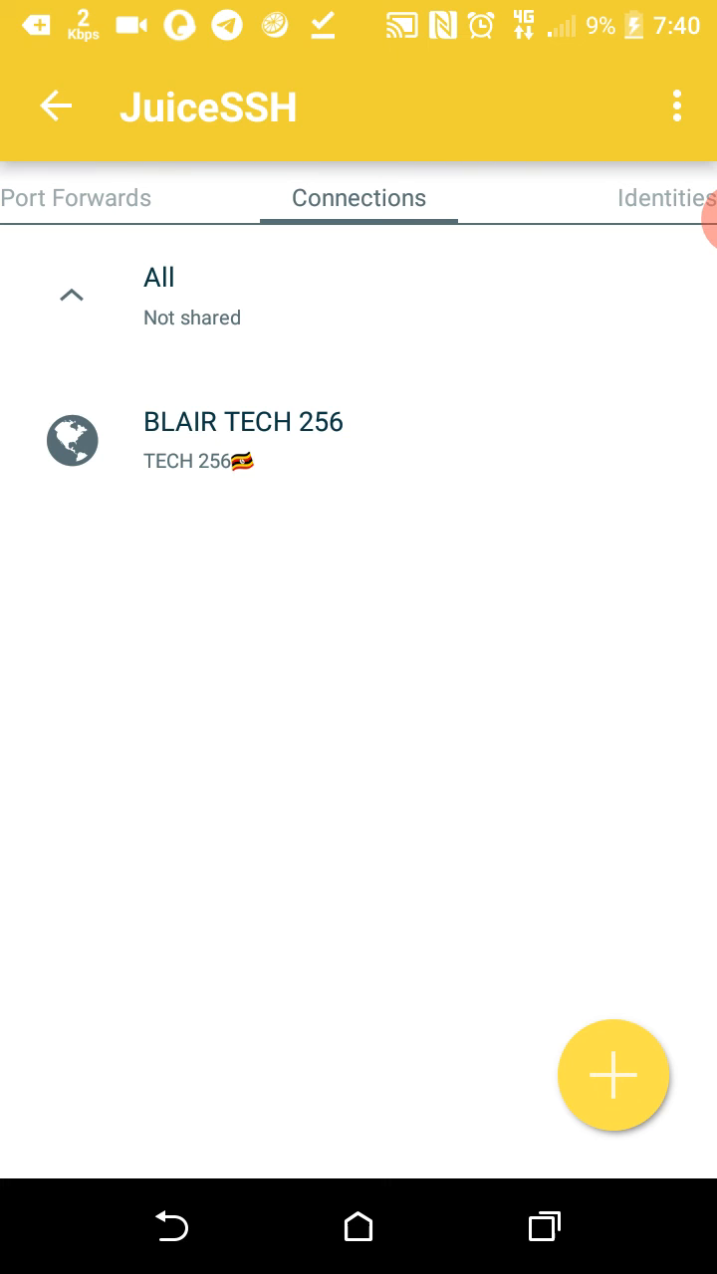
Connect to BLAIR TECH 256, reaching the Ubuntu 18.04.4 root shell prompt
left_click(243, 442)
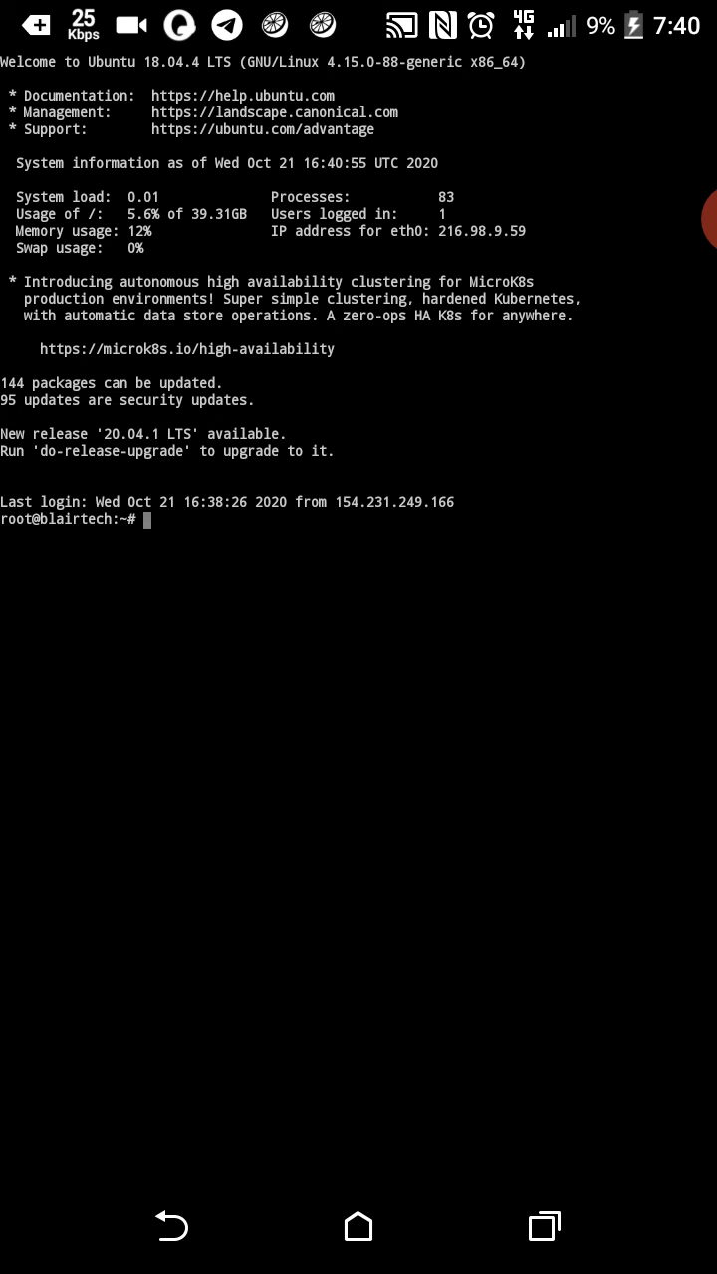
left_click(147, 517)
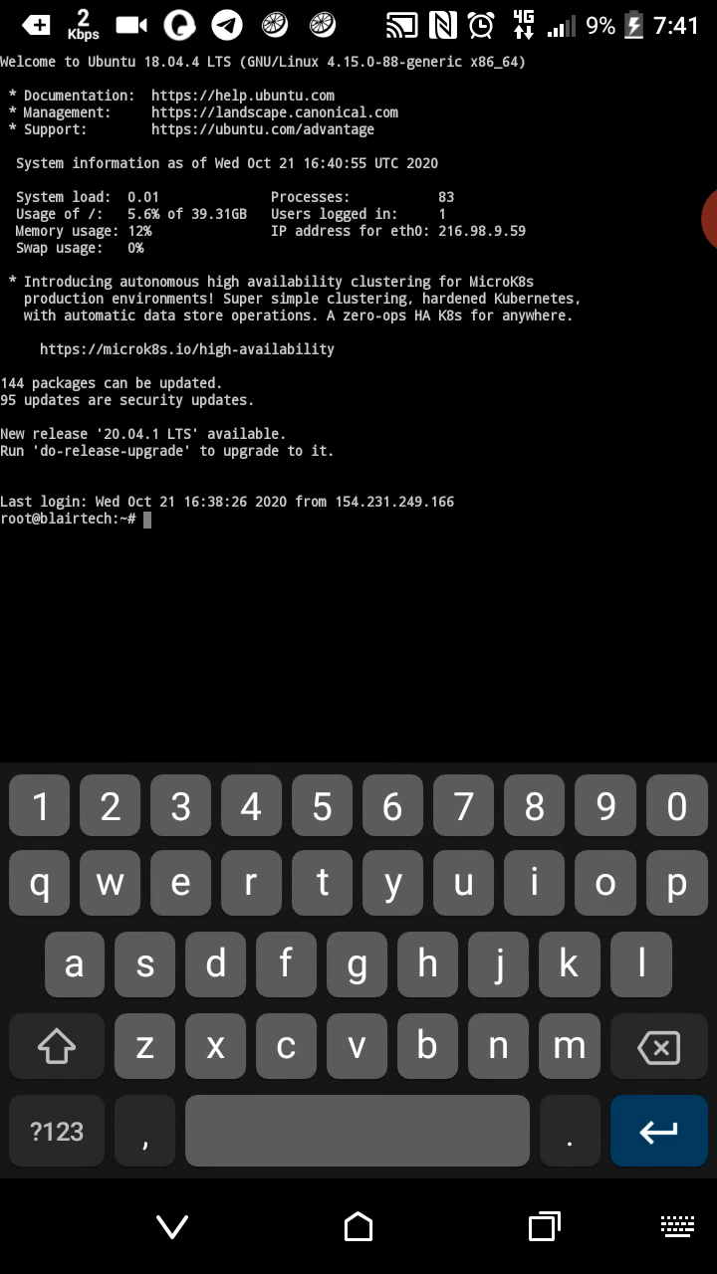